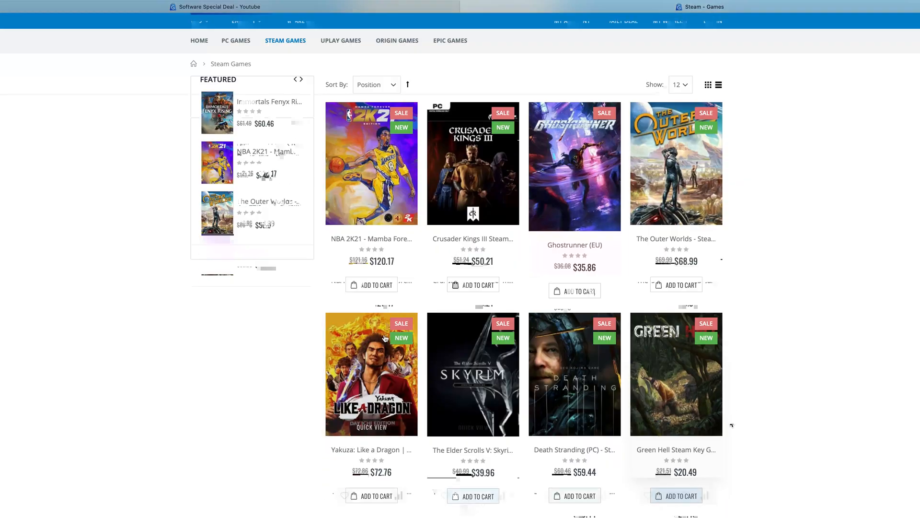
{"action": "scroll", "scroll_direction": "down", "scroll_amount": 3}
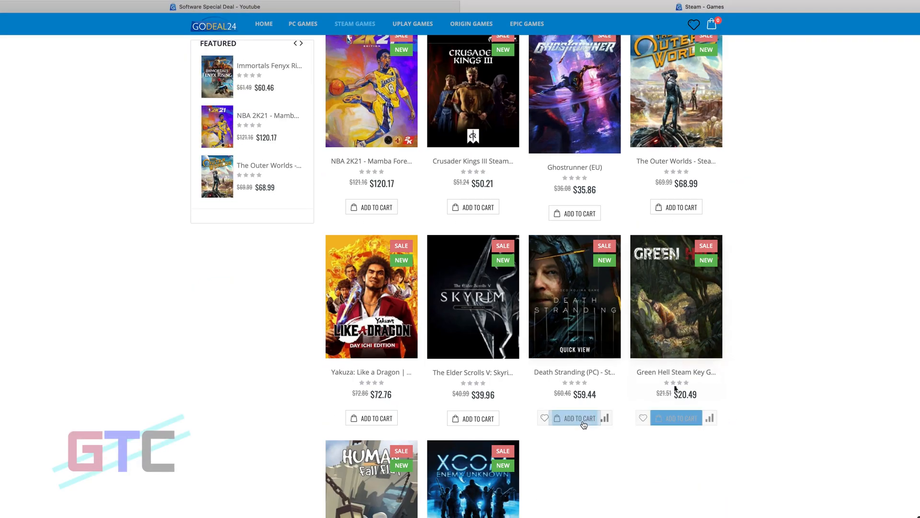